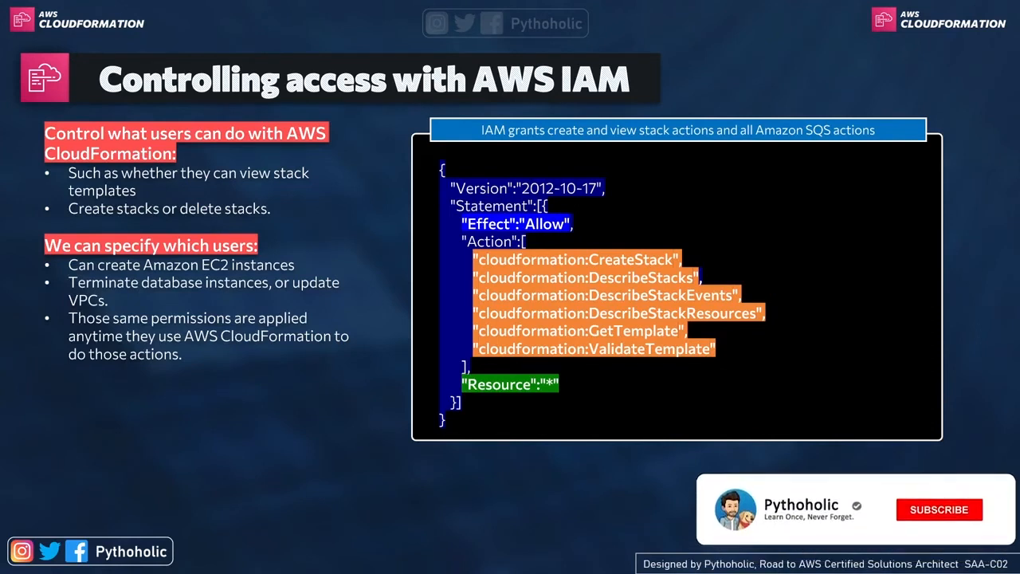
{"action": "left_click", "coordinate": [939, 510]}
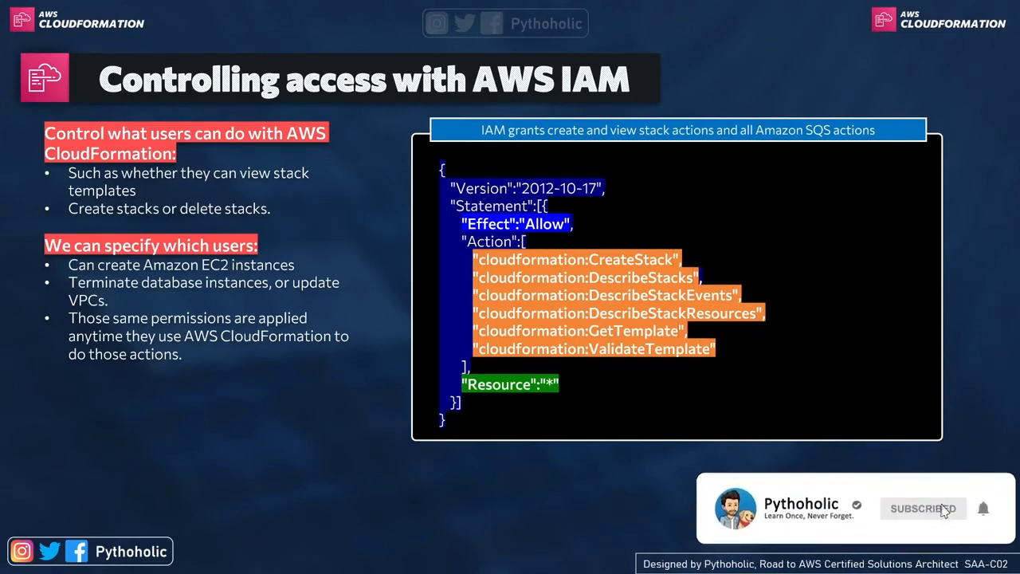
{"action": "left_click", "coordinate": [923, 508]}
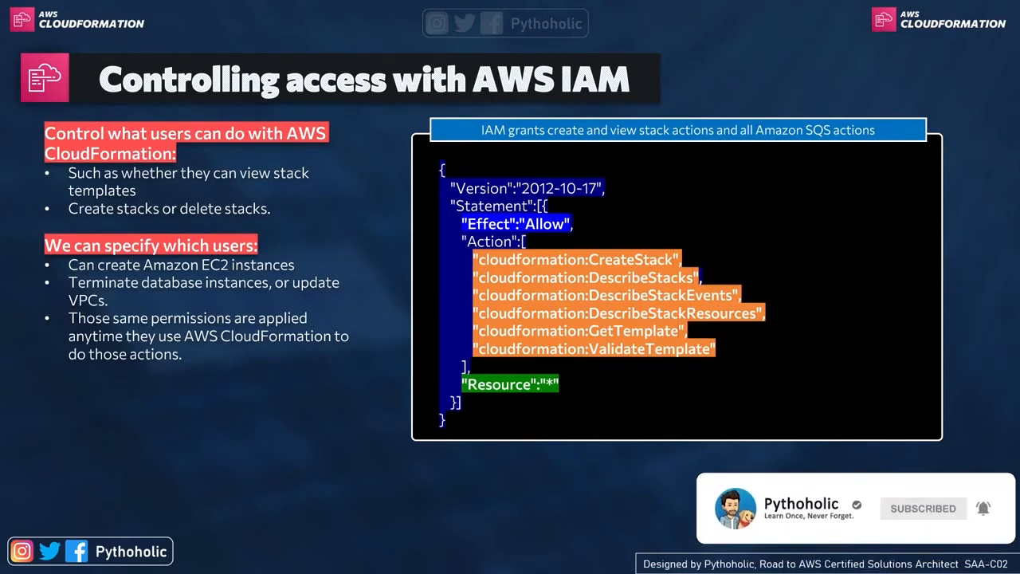